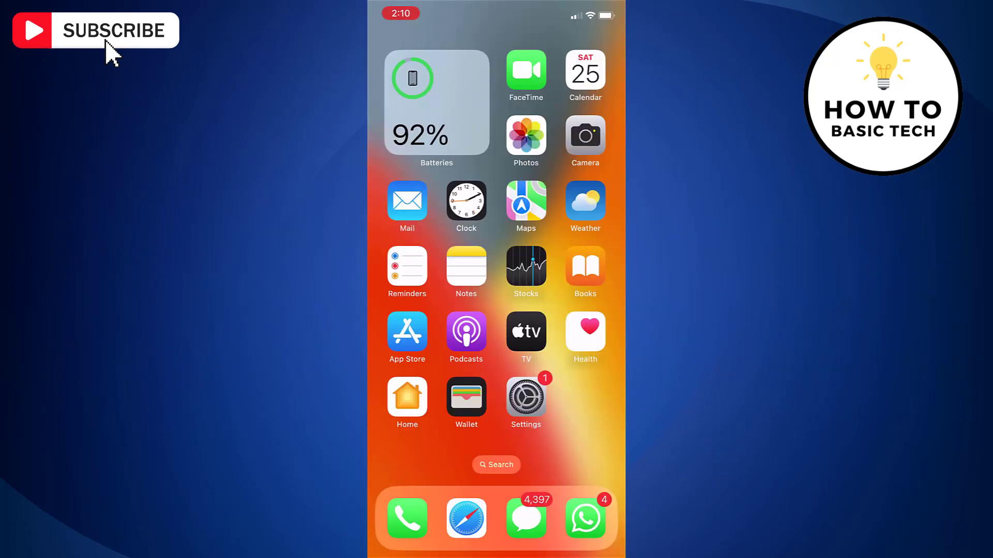
- Launch the Settings app from the iPhone Home Screen
{"action": "left_click", "coordinate": [525, 395]}
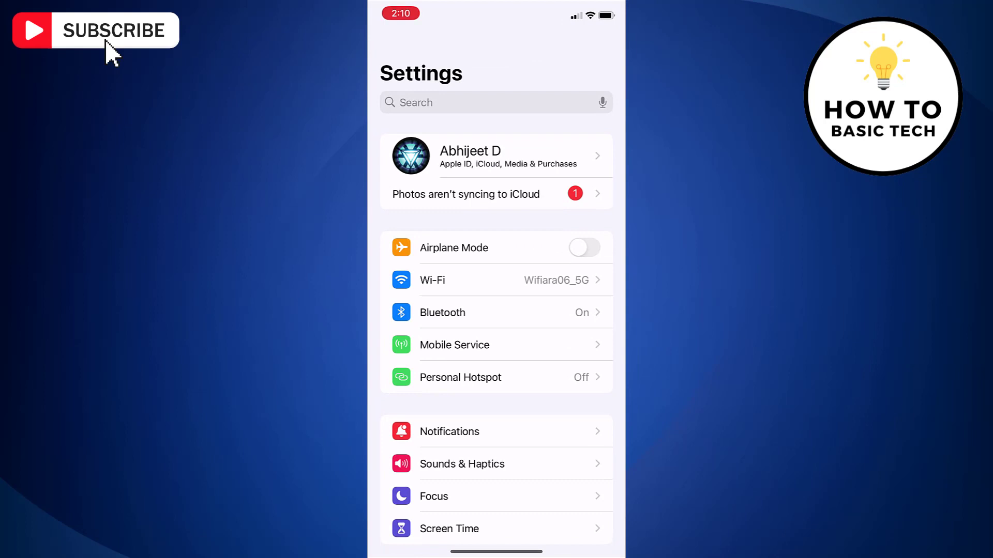
- Scroll down the Settings list to reach the Passwords section
{"action": "scroll", "scroll_direction": "down", "scroll_amount": 3}
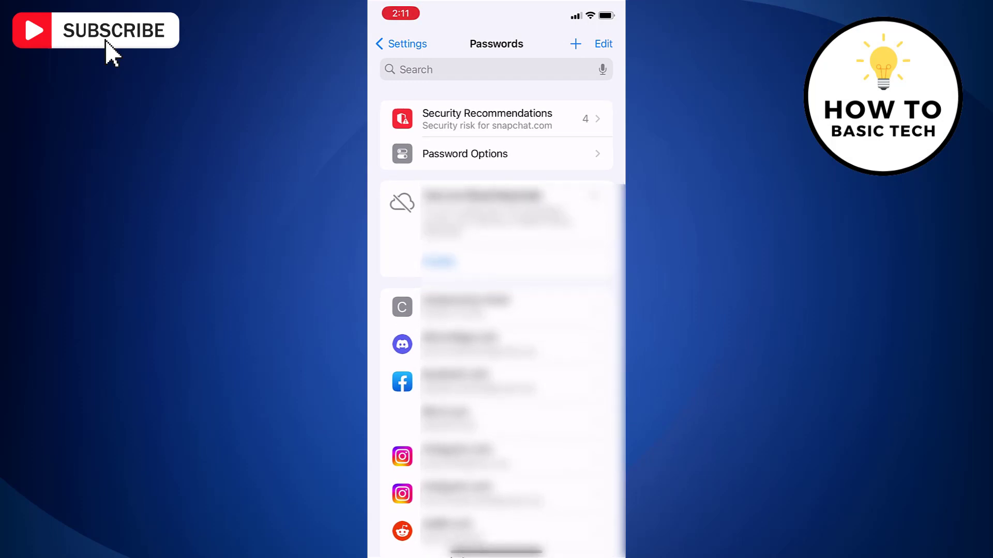
- Select the flinnt.com account to view its username, password and website
{"action": "left_click", "coordinate": [496, 229]}
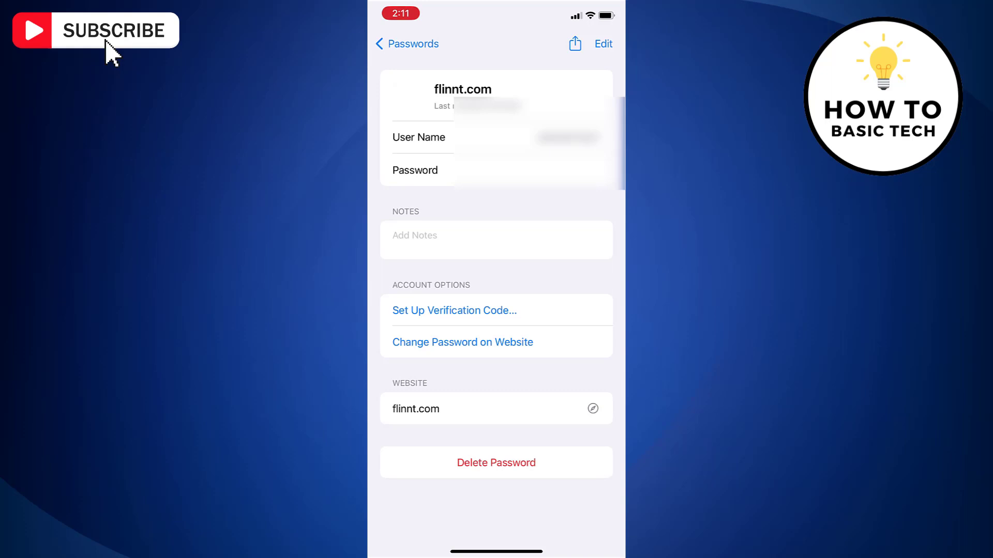
{"action": "left_click", "coordinate": [495, 169]}
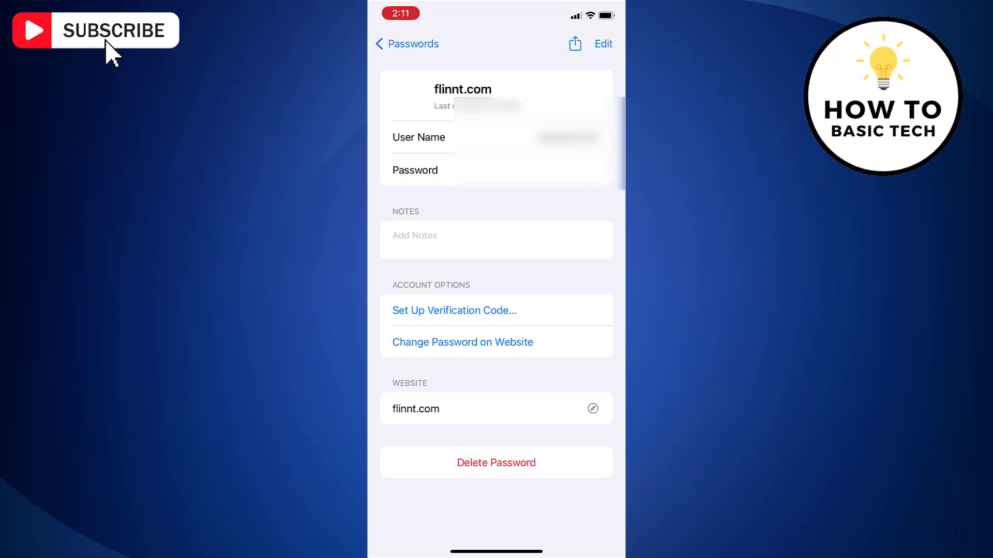
{"action": "left_click", "coordinate": [602, 43]}
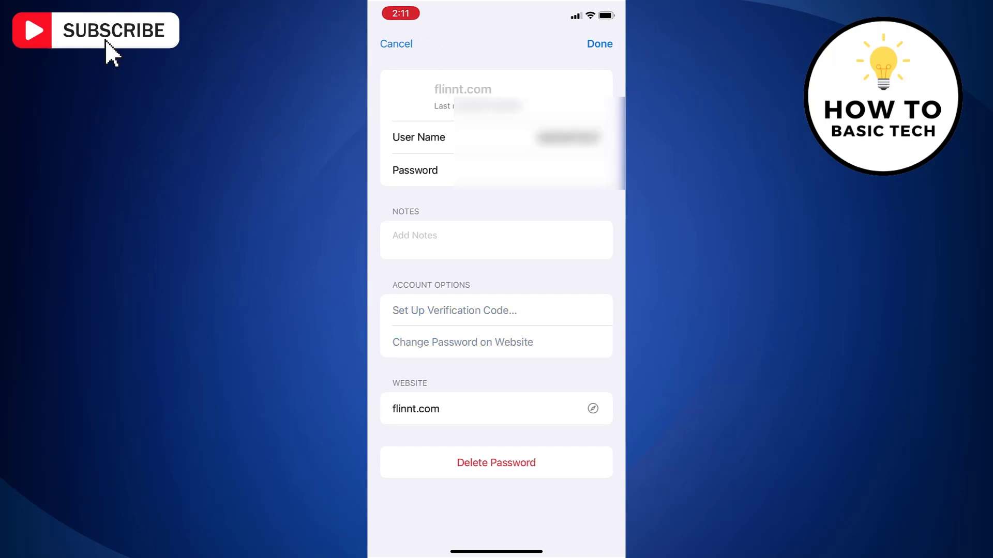
{"action": "left_click", "coordinate": [597, 44]}
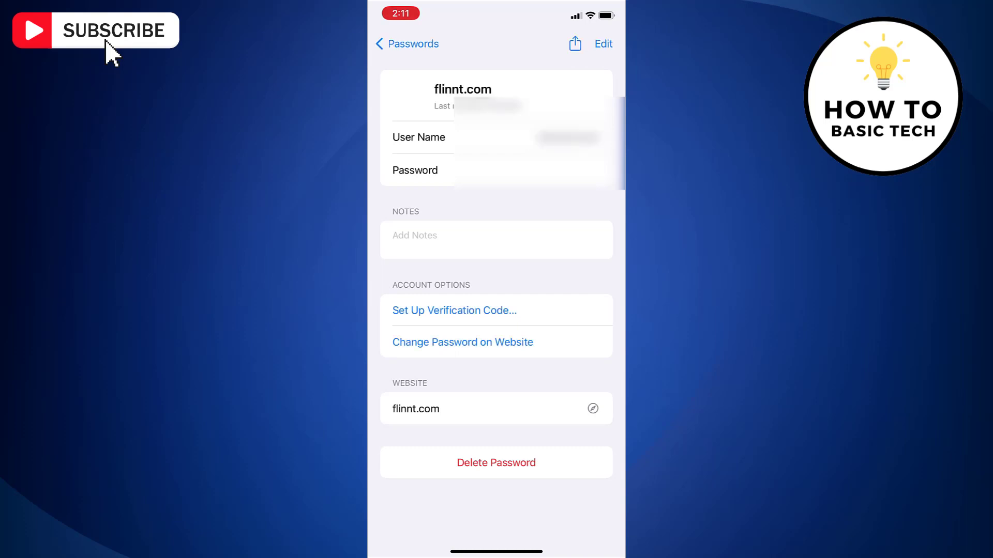